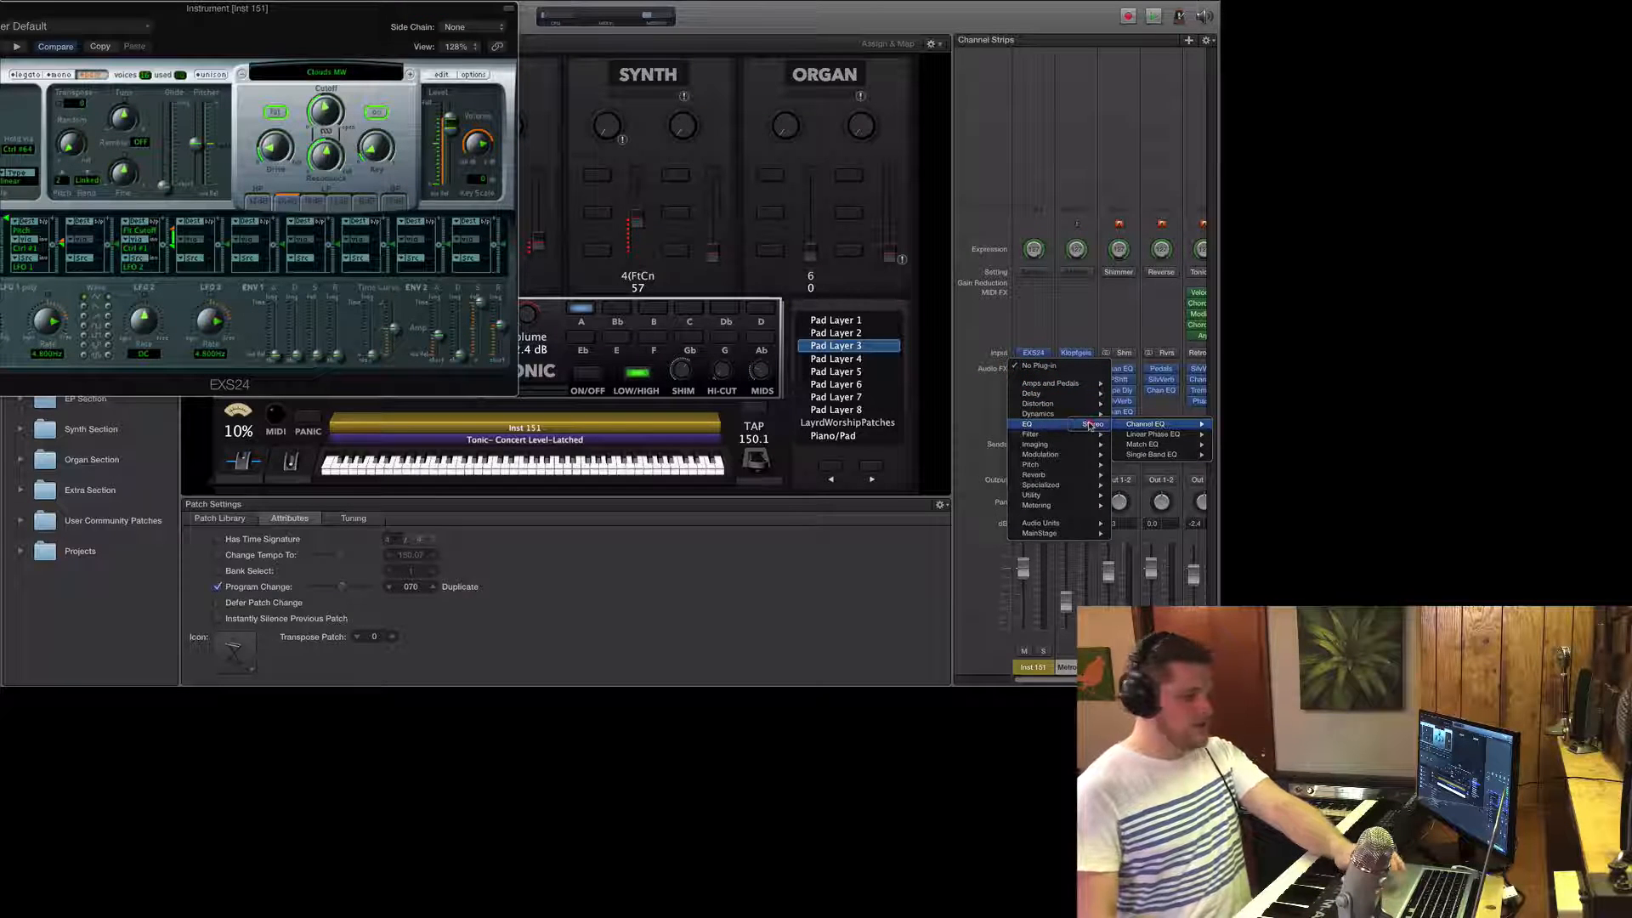
Insert a Channel EQ into an Audio FX slot on the EXS24 pad layer's strip.
left_click(1142, 423)
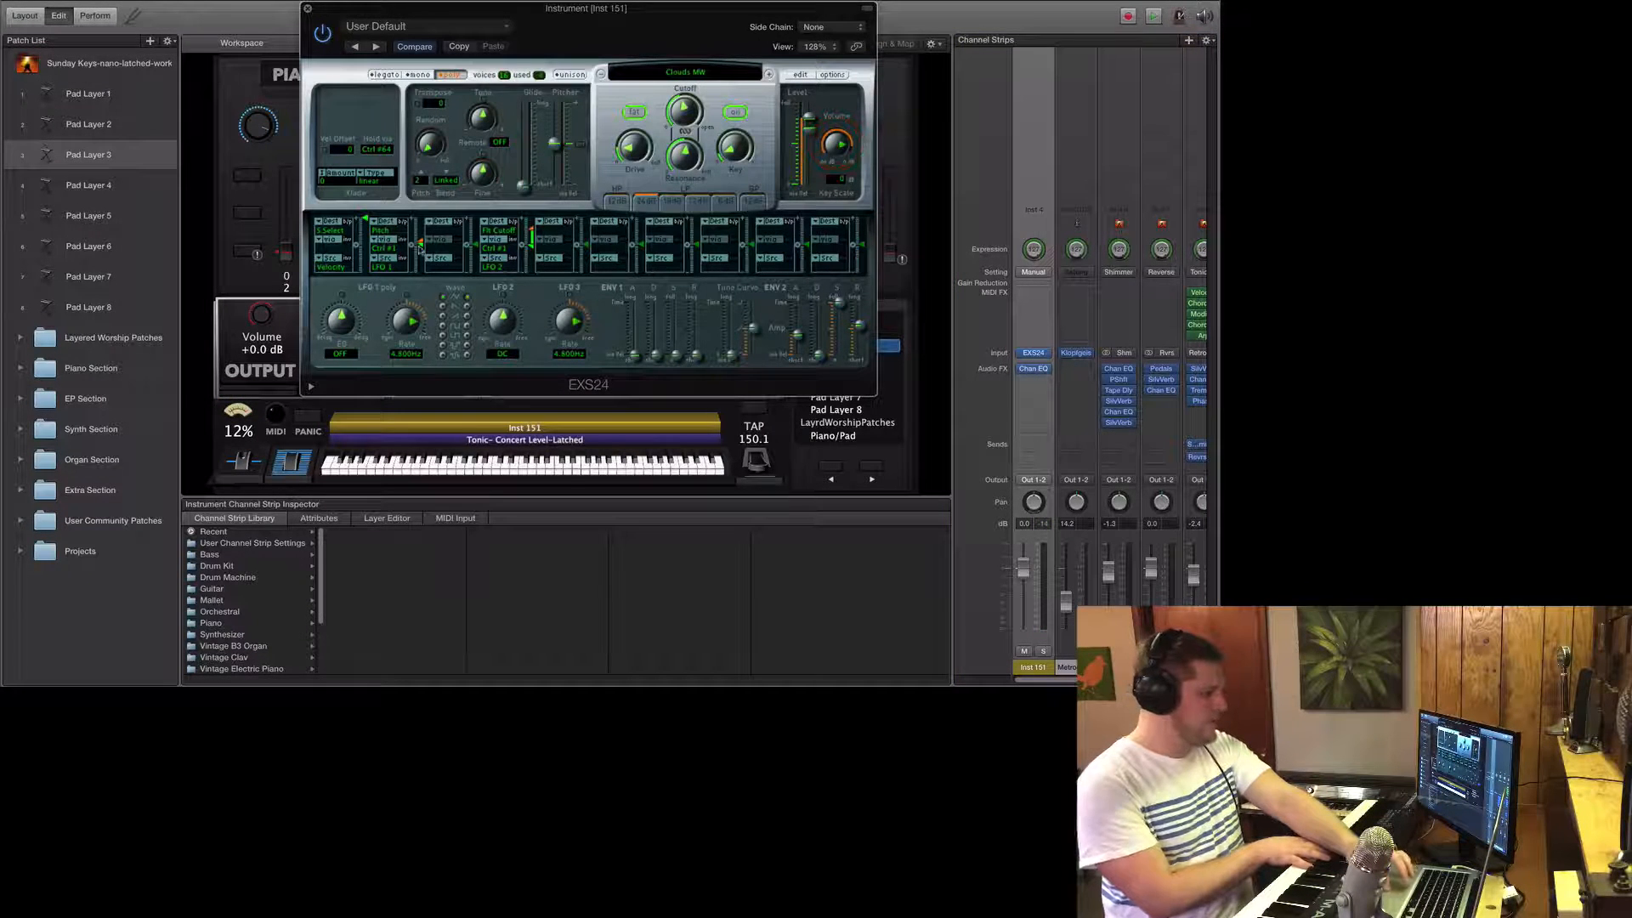
Route Ctrl #1 (mod wheel) to Volume in the EXS24 mod matrix, then move to Pad Layer 1's ES2.
left_click(433, 231)
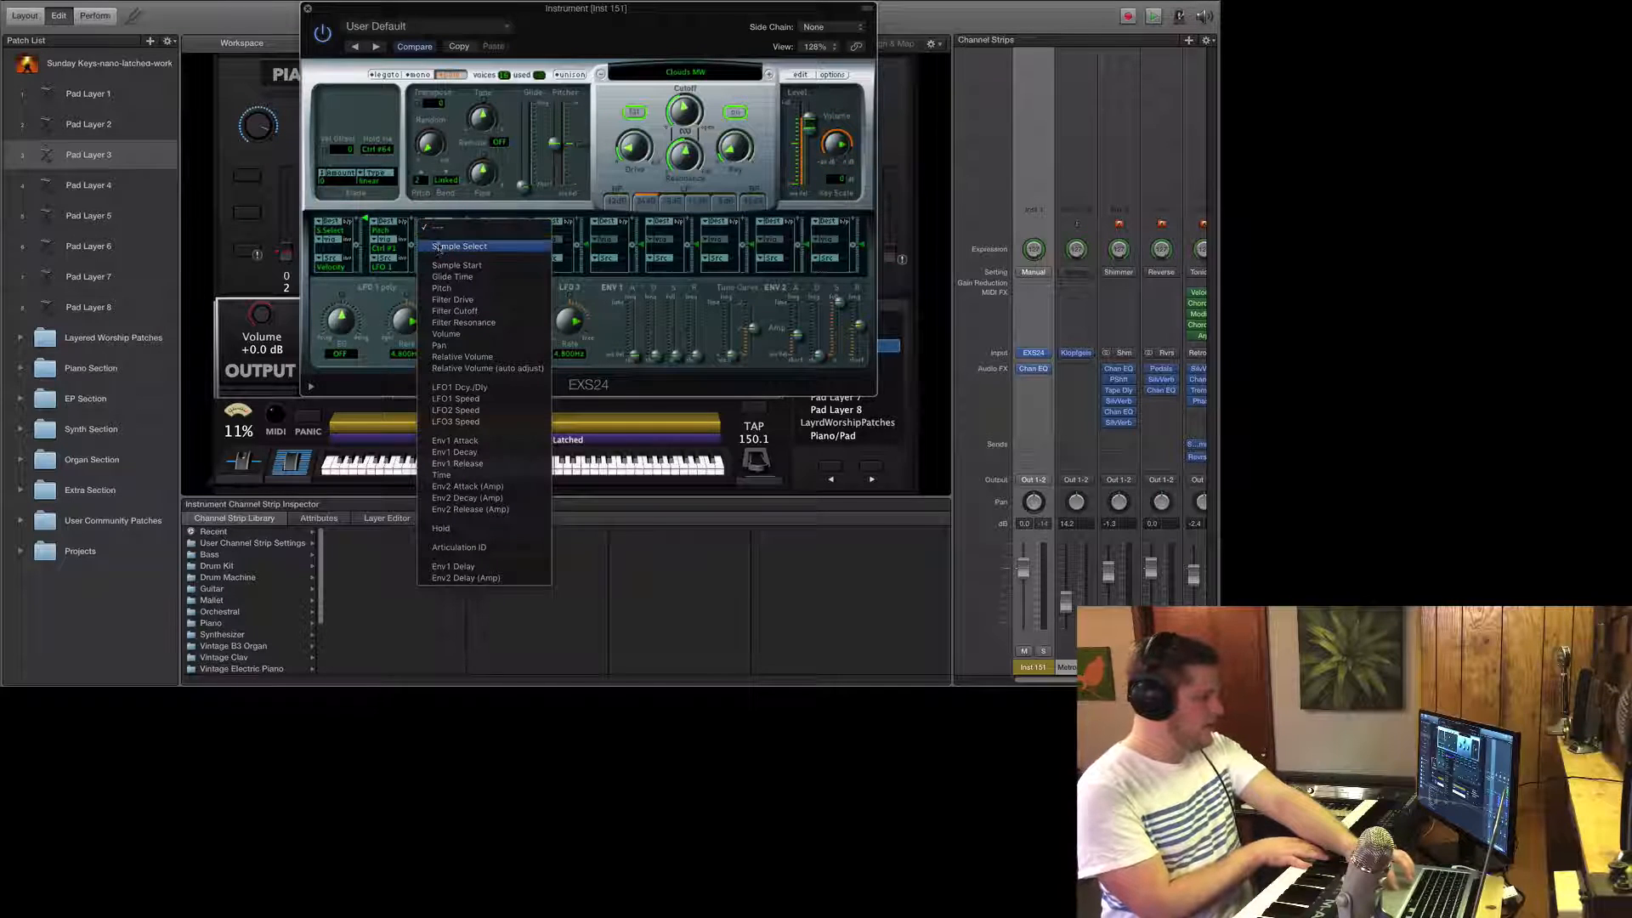
mouse_move(484, 369)
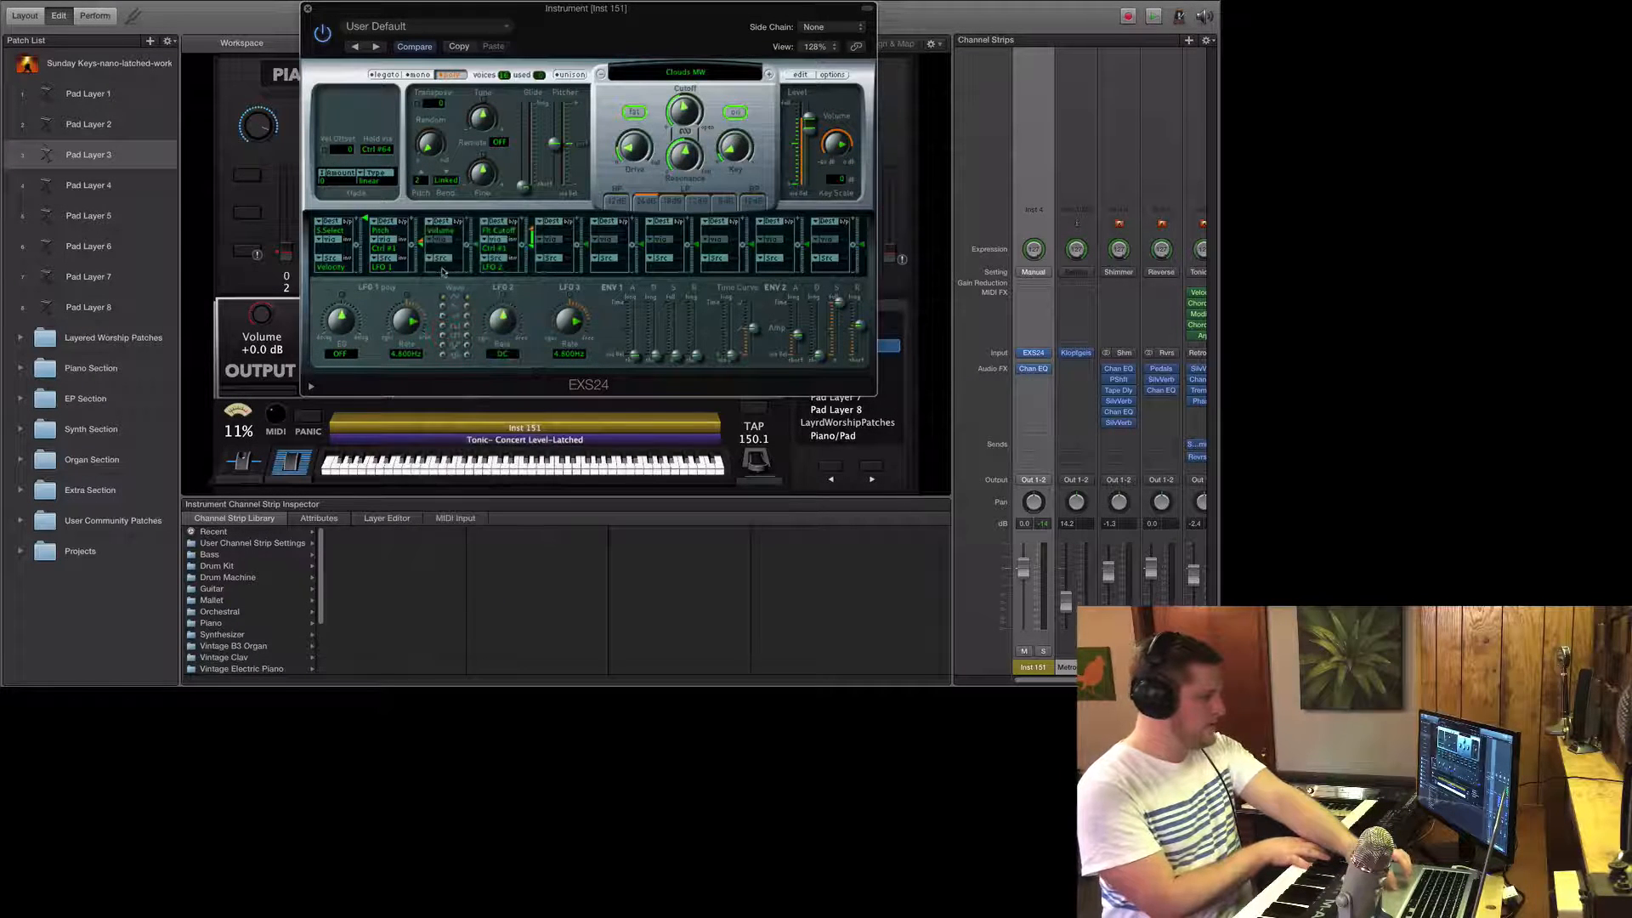
left_click(437, 246)
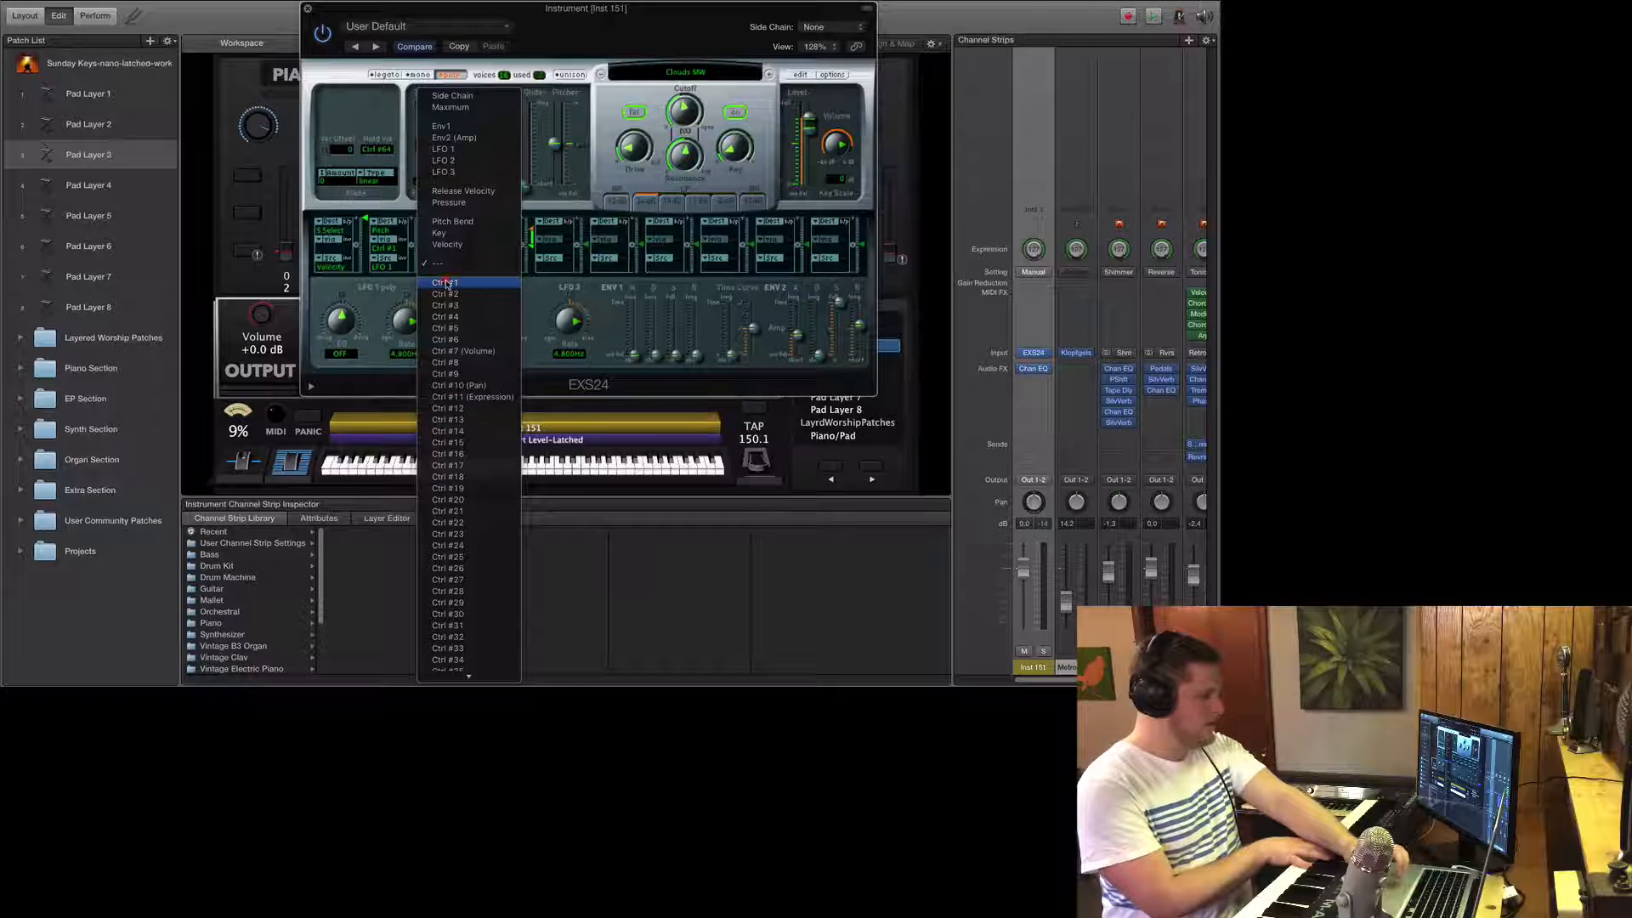
left_click(446, 283)
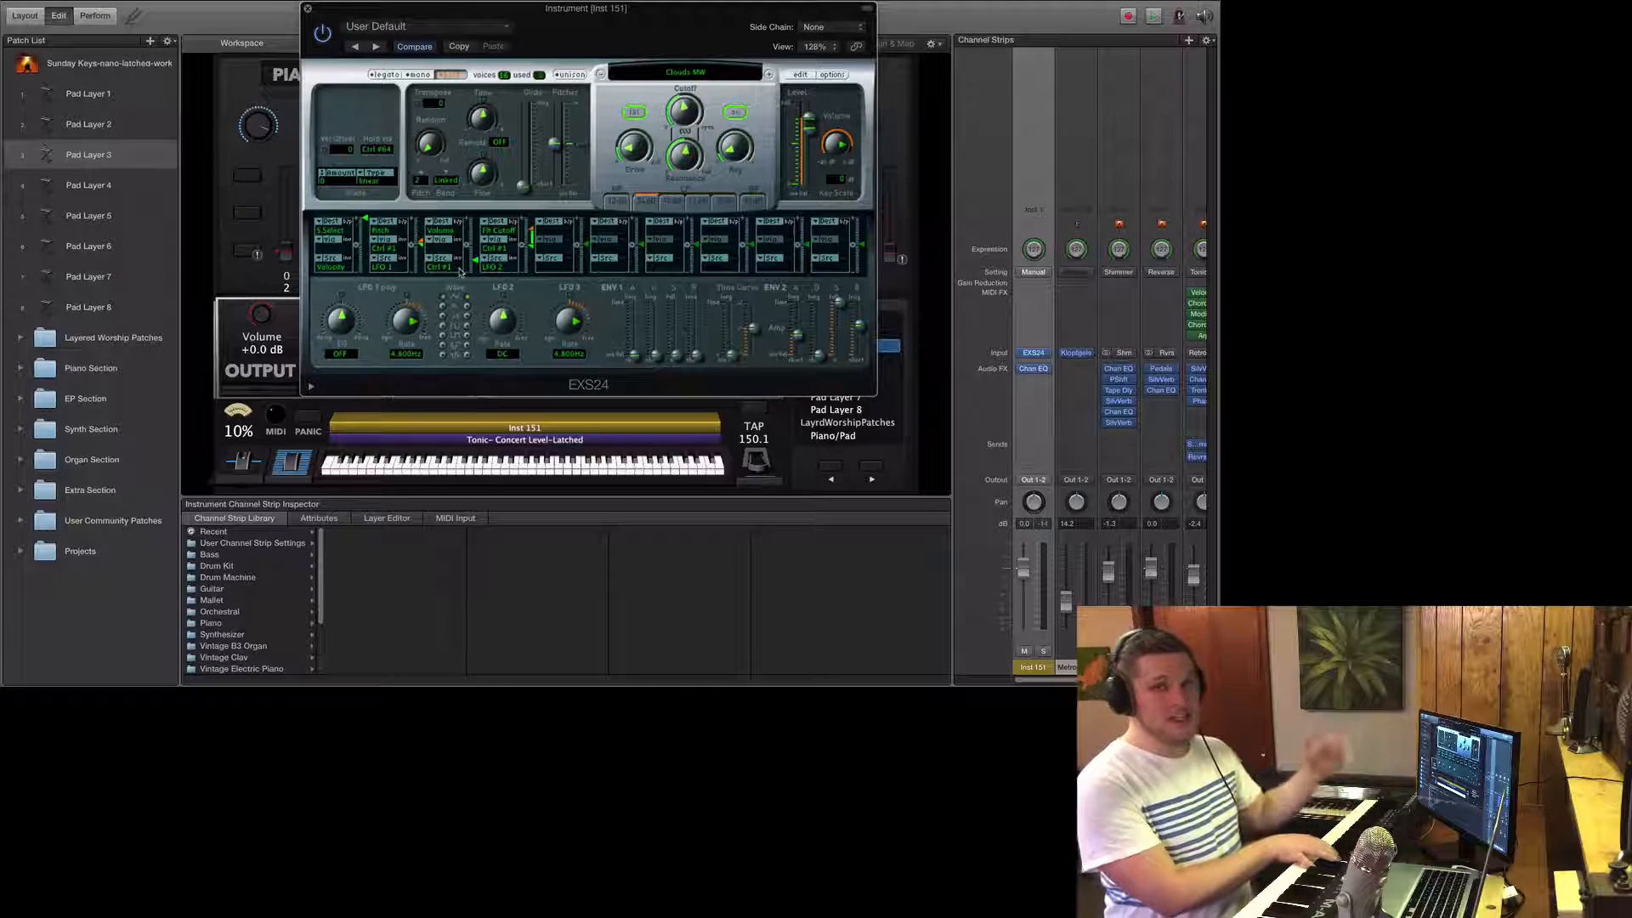
left_click(293, 462)
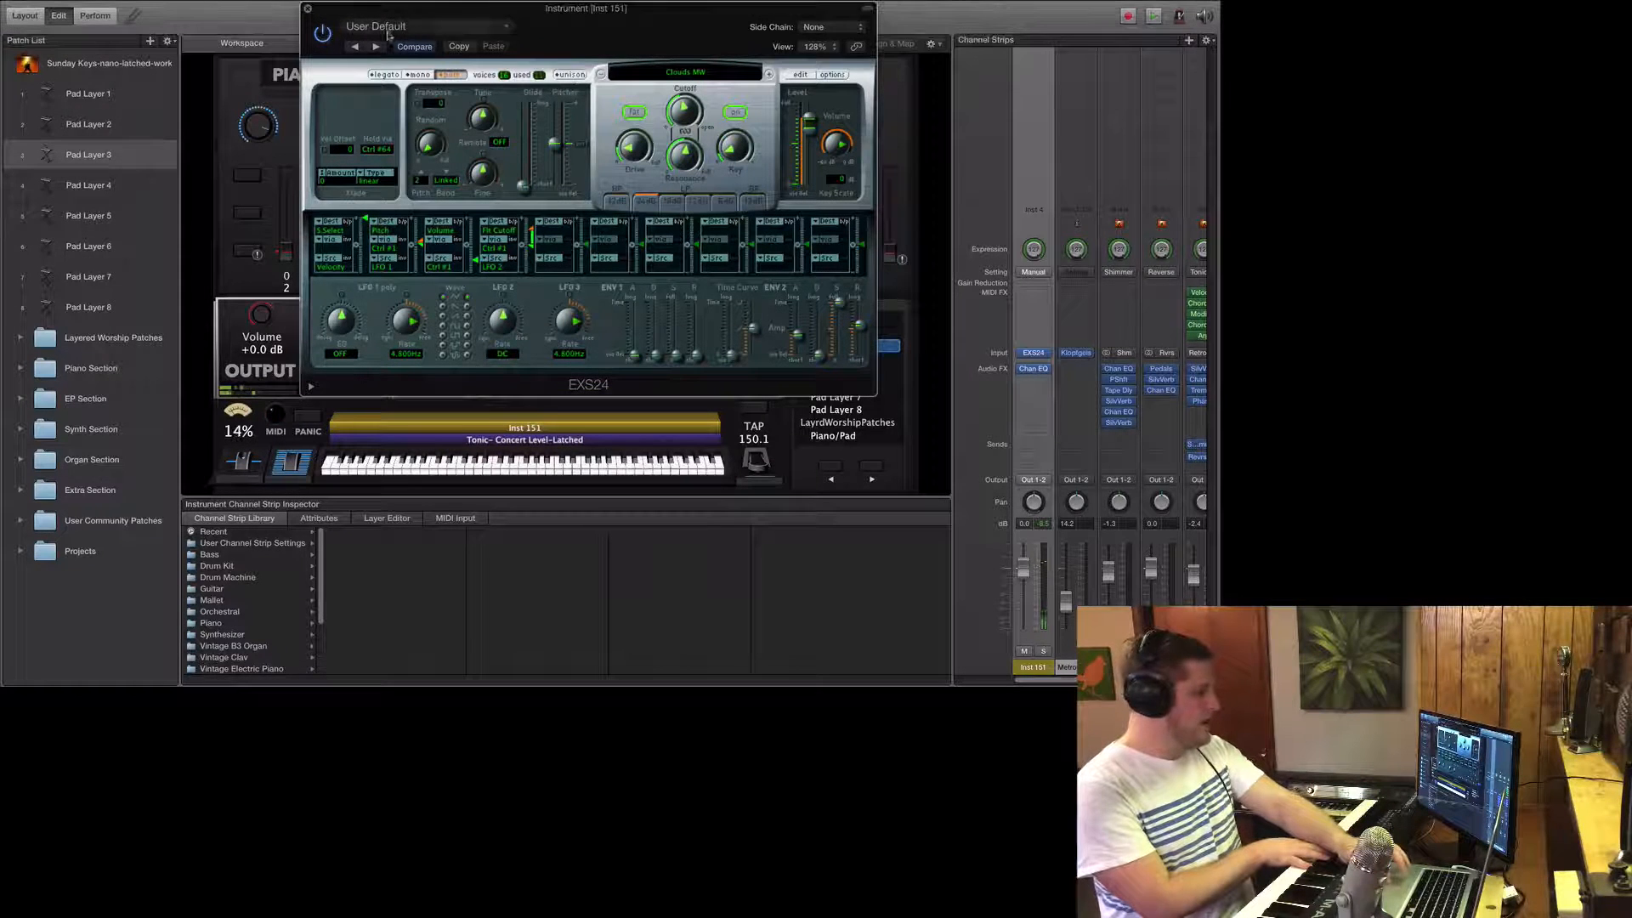
left_click(87, 92)
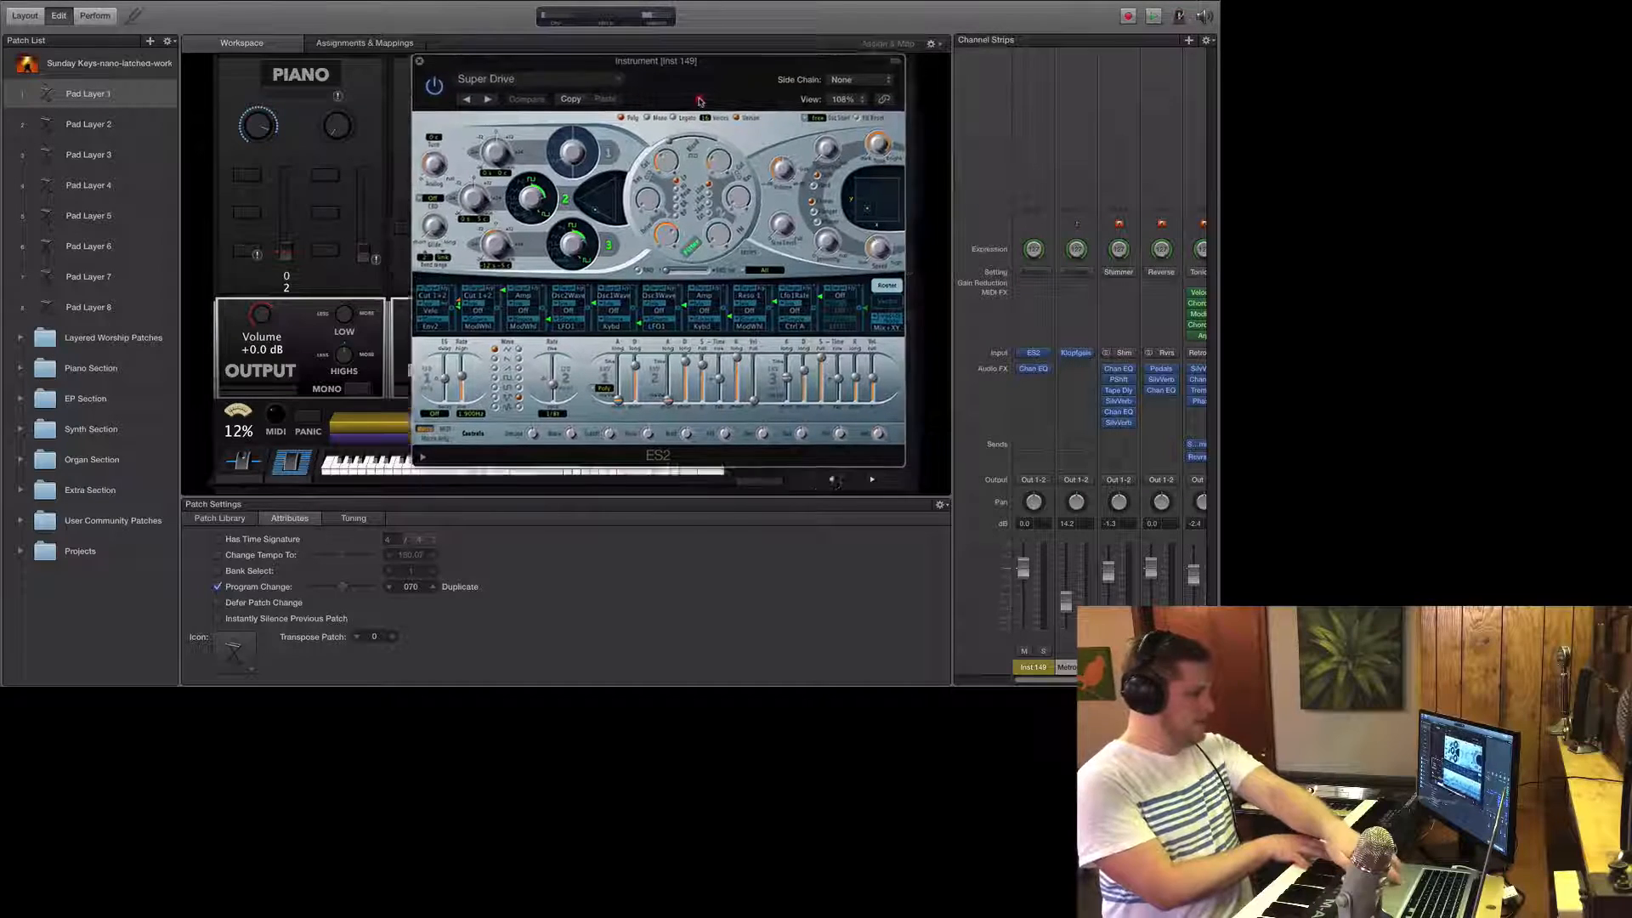
Assign the mod wheel to Amp in an ES2 router slot on Pad Layer 1.
left_click_drag(656, 60, 634, 45)
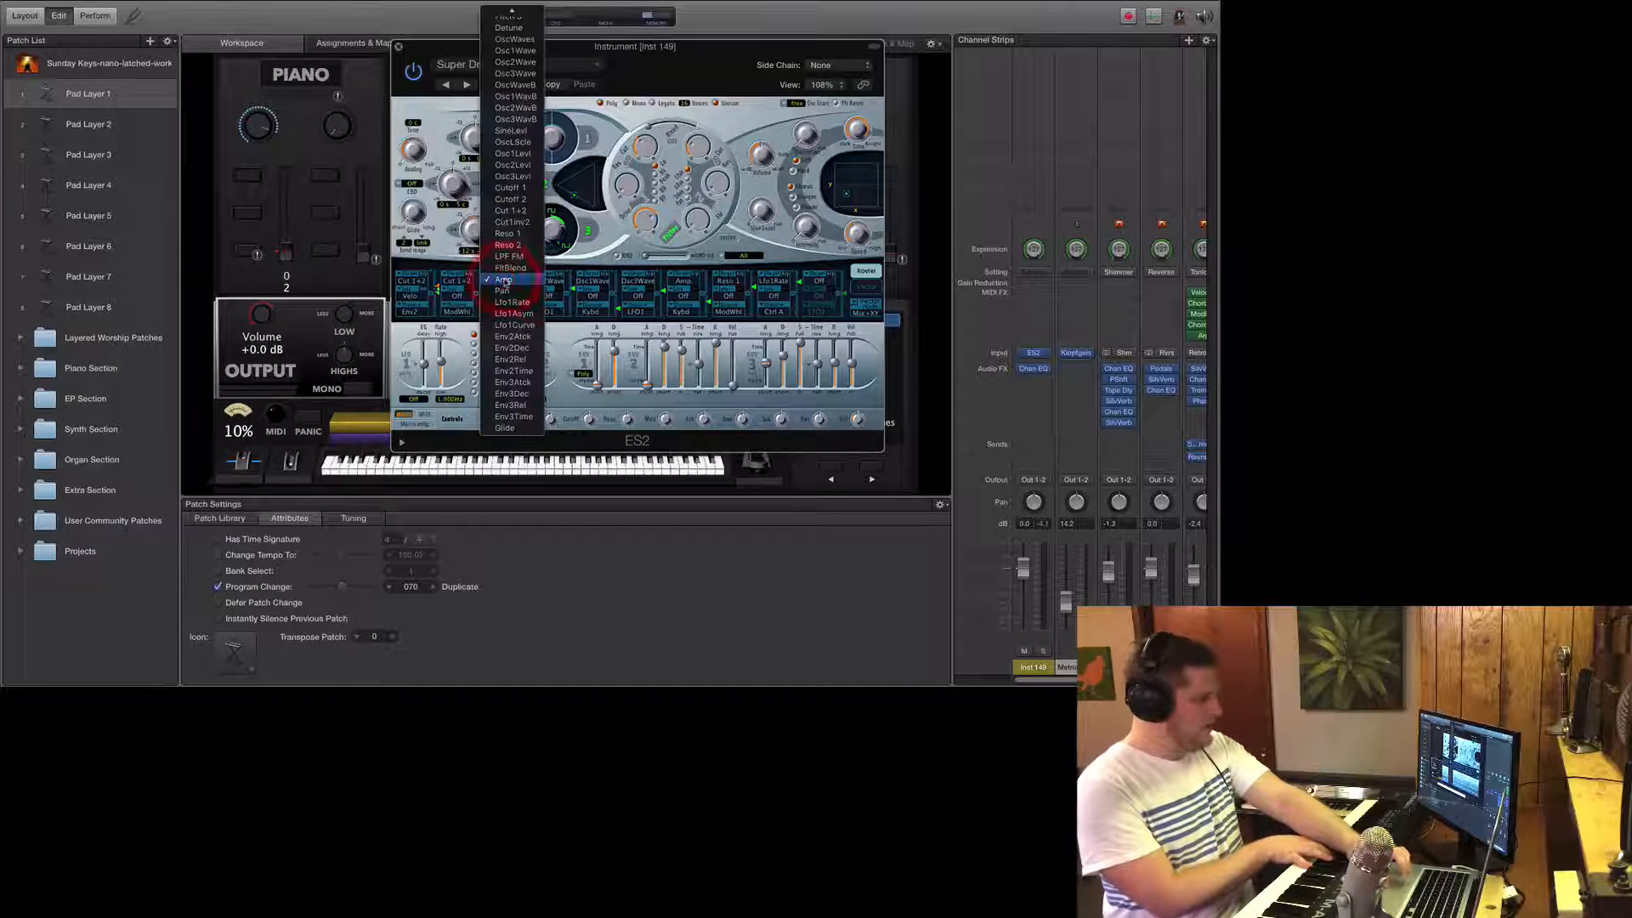
left_click(505, 279)
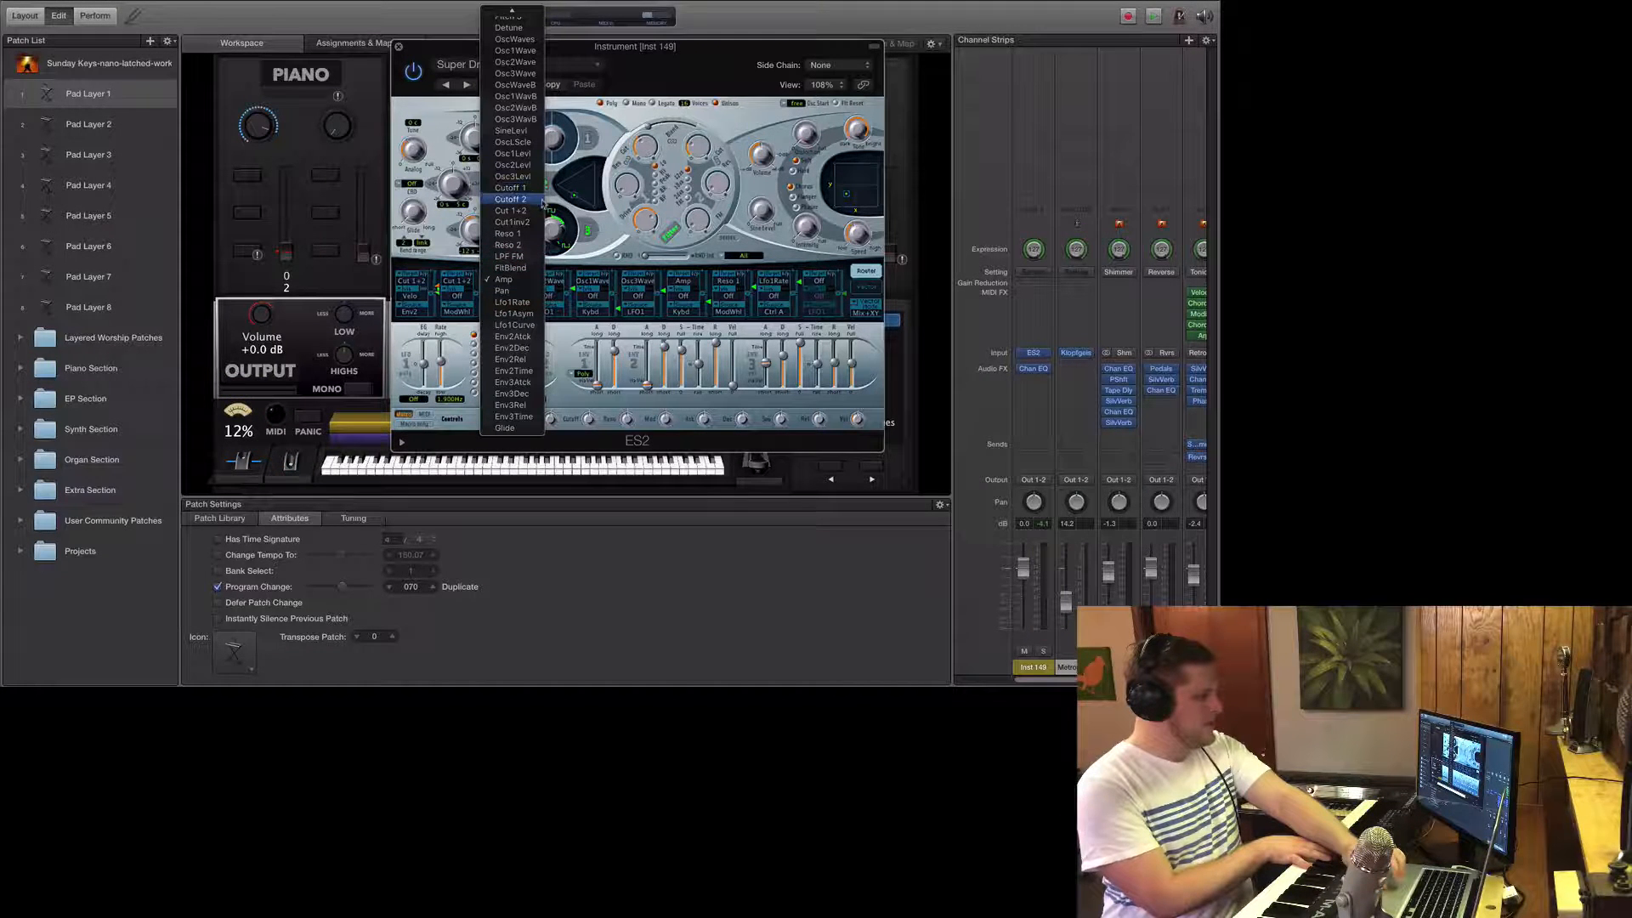
mouse_move(512, 141)
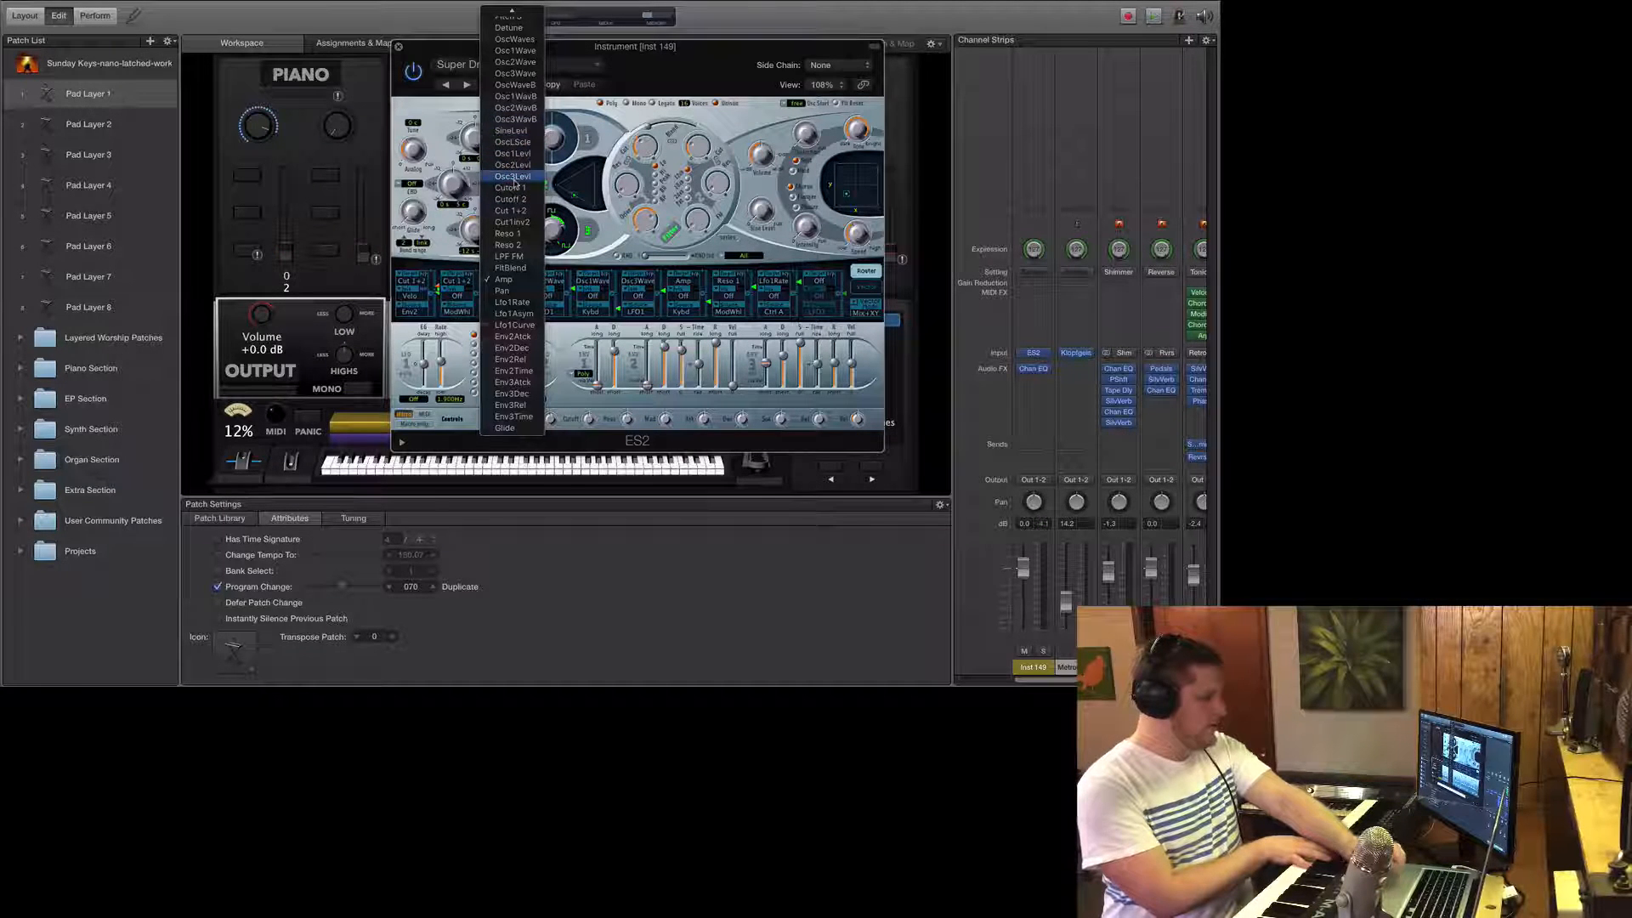
left_click(510, 175)
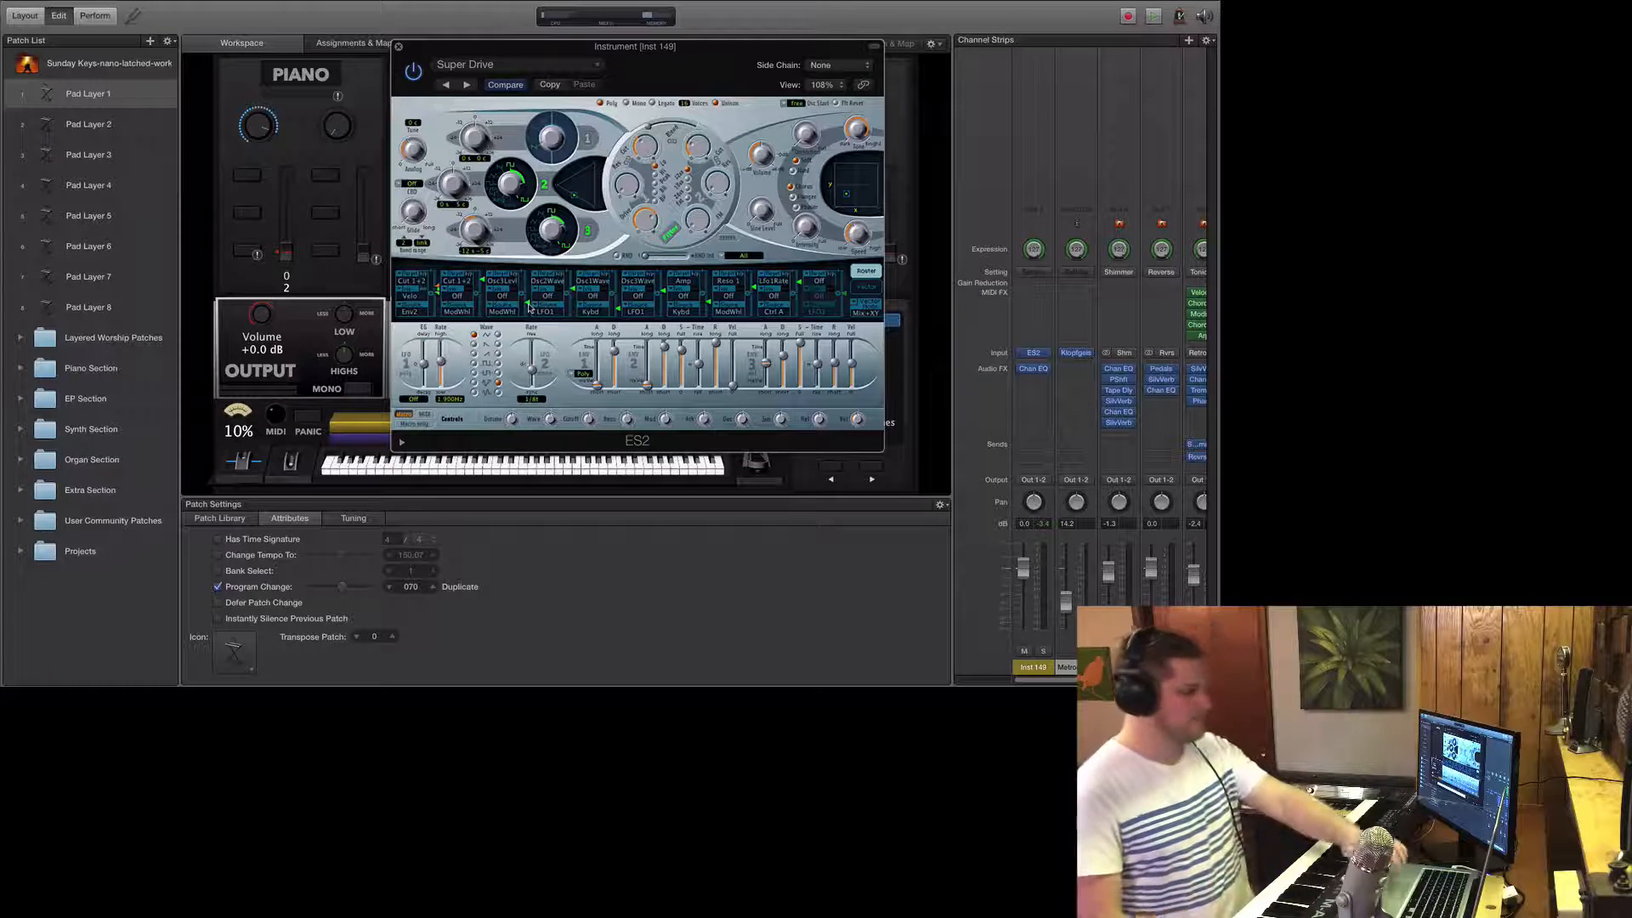
Add a Multipressor after the Channel EQ and pull band 2's gain down in the graph.
left_click(398, 46)
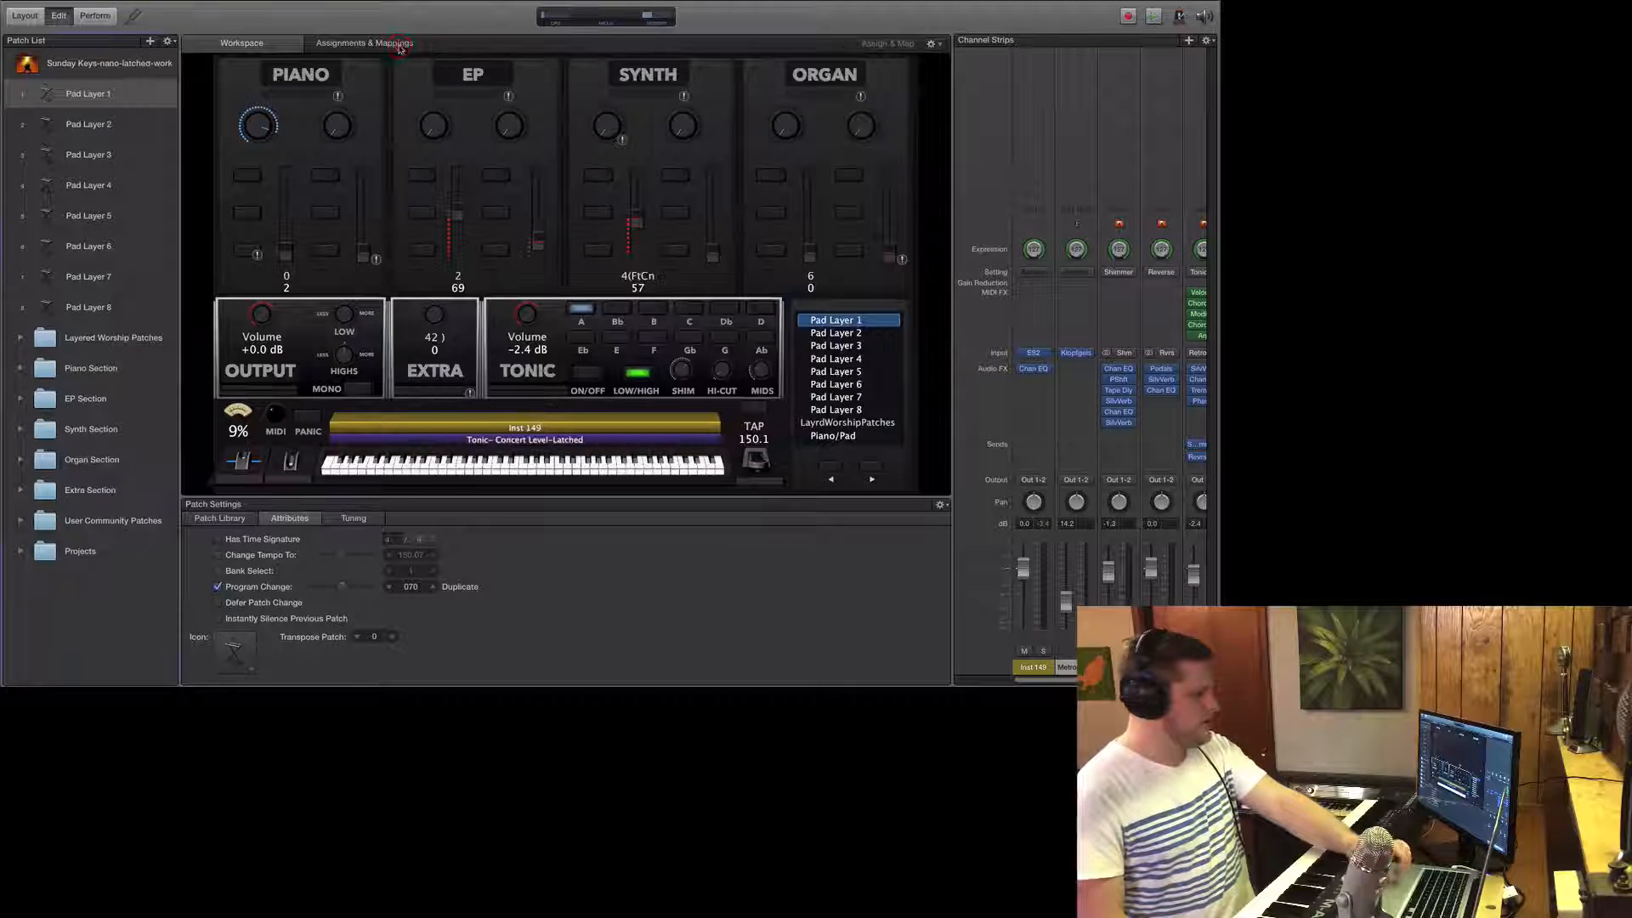
left_click(1035, 376)
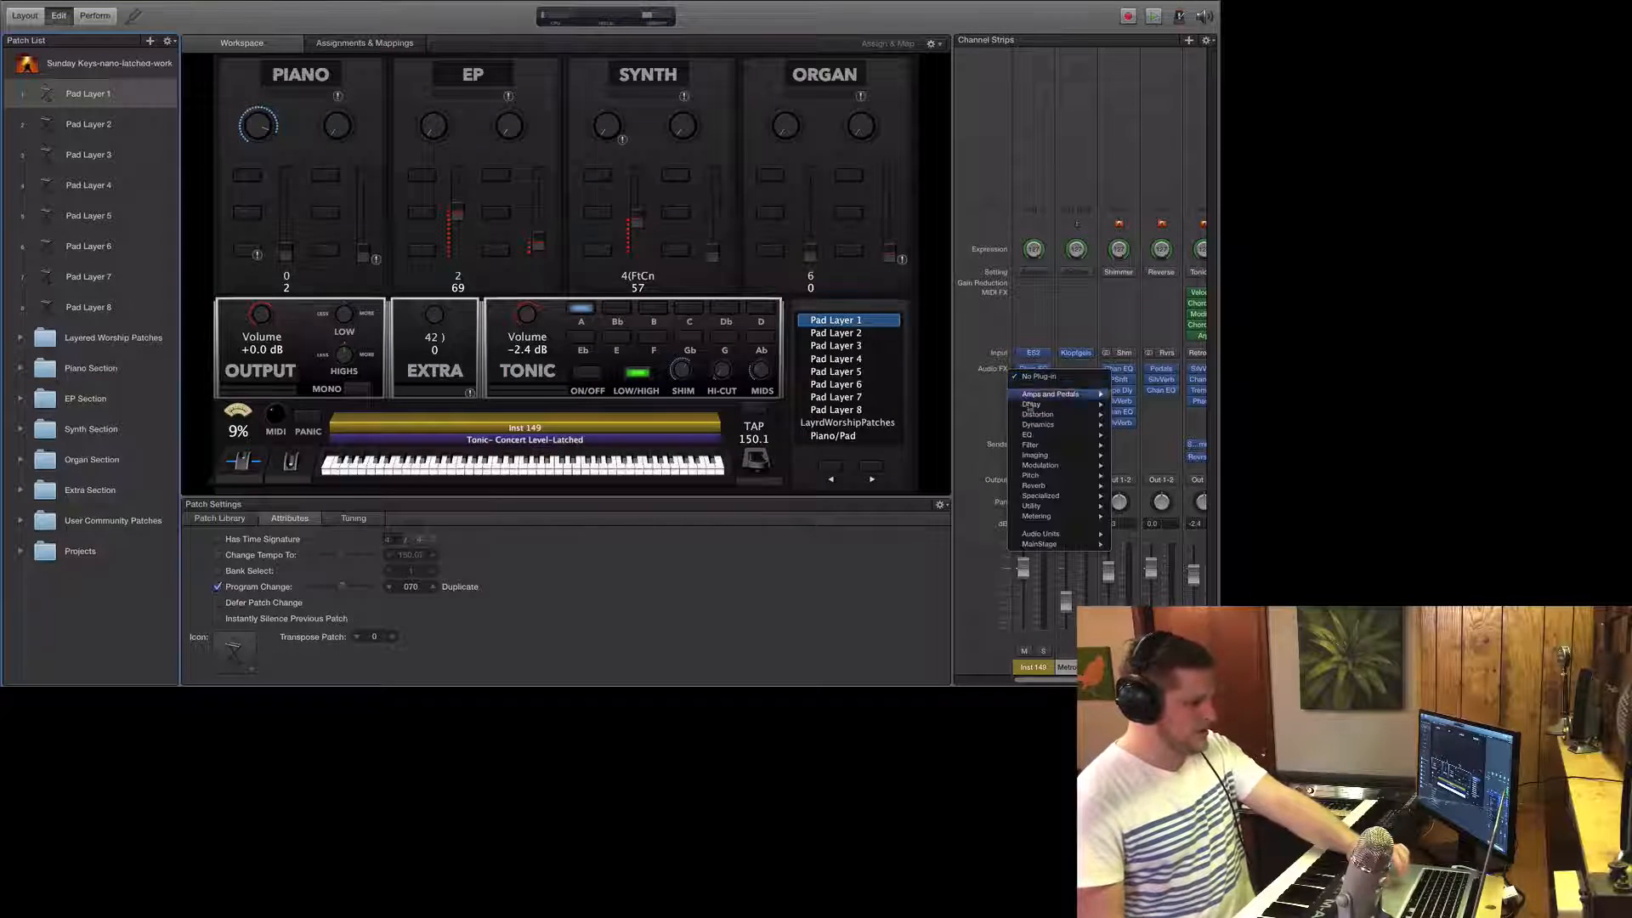
mouse_move(1036, 424)
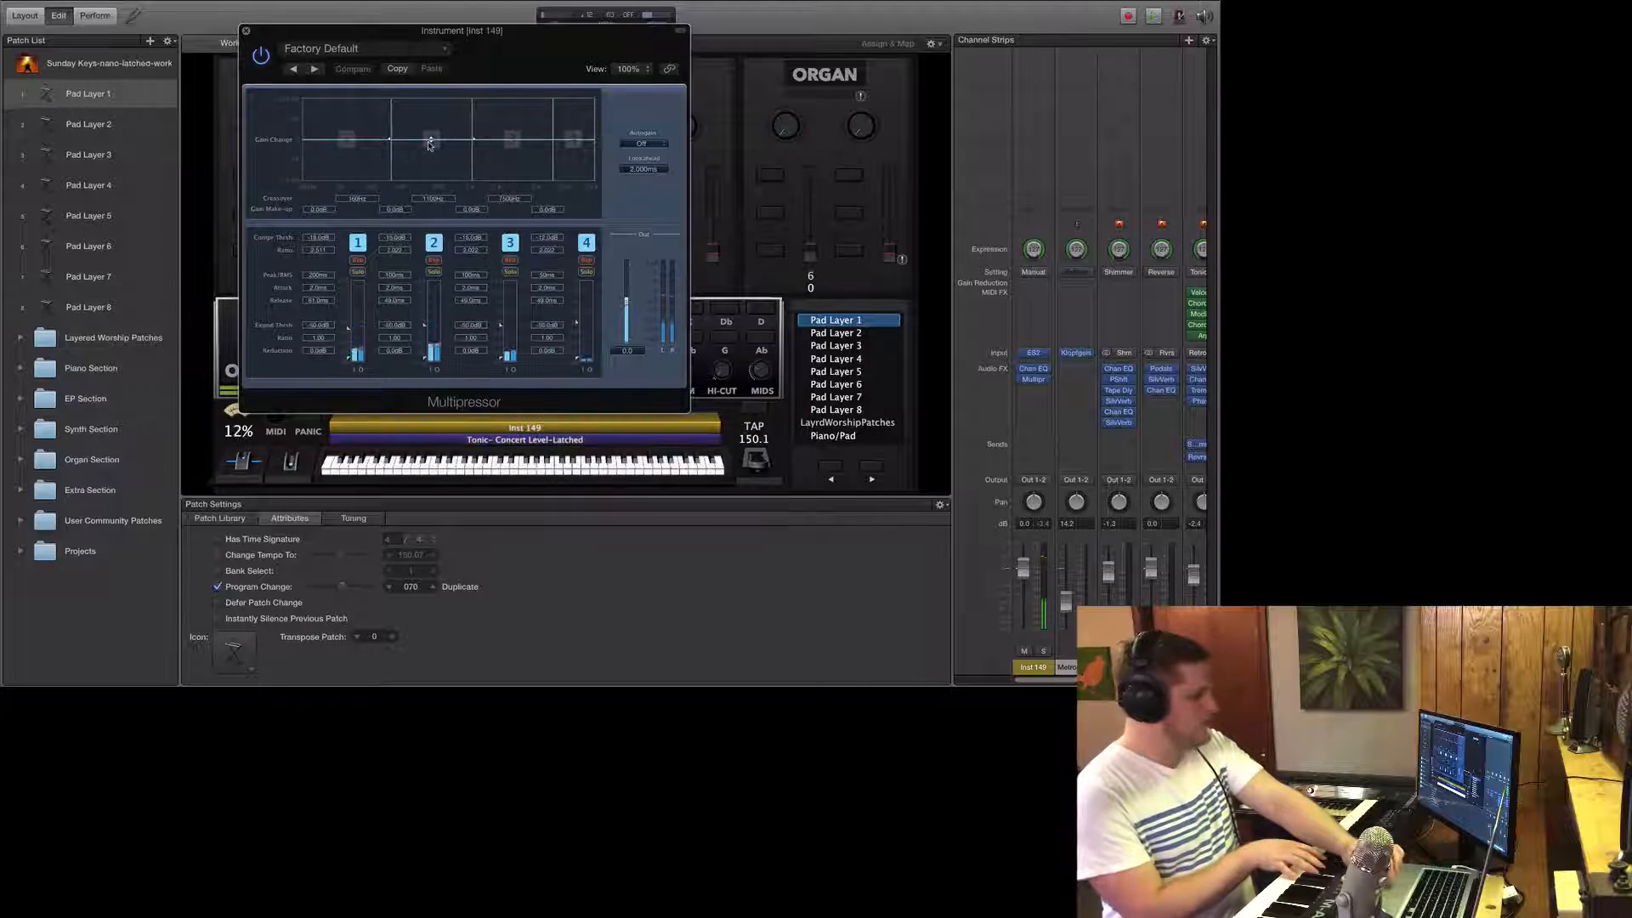
left_click_drag(432, 141, 422, 165)
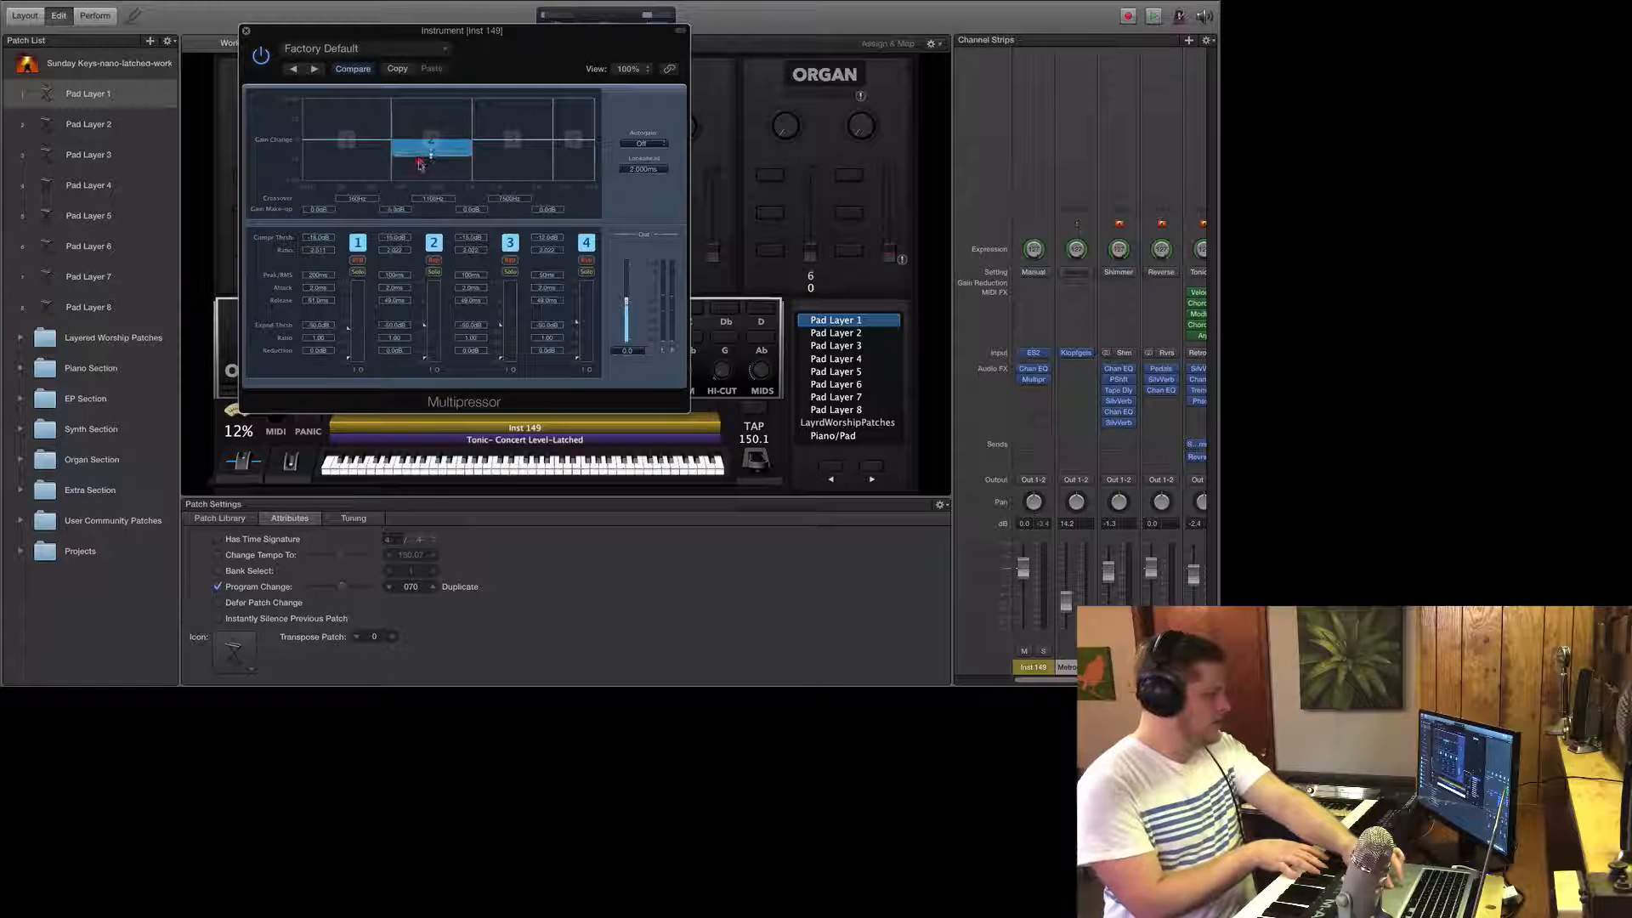